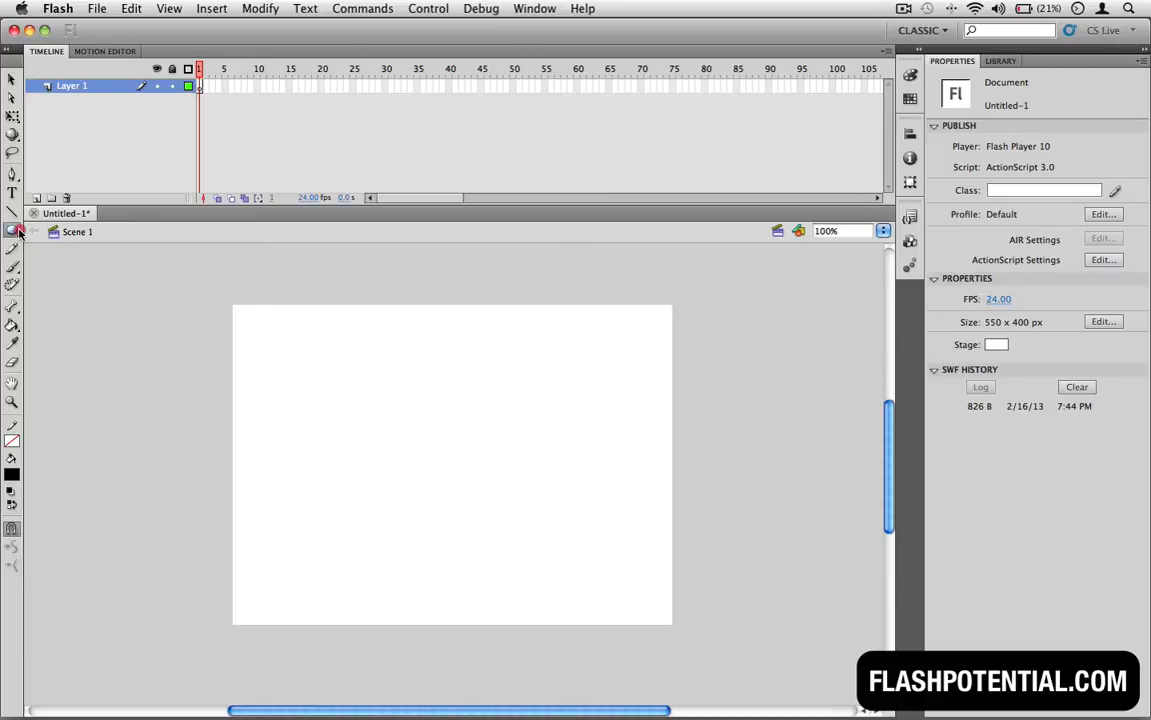
Step: Draw a solid black circle on the left side of the stage with the Oval Tool
click(14, 230)
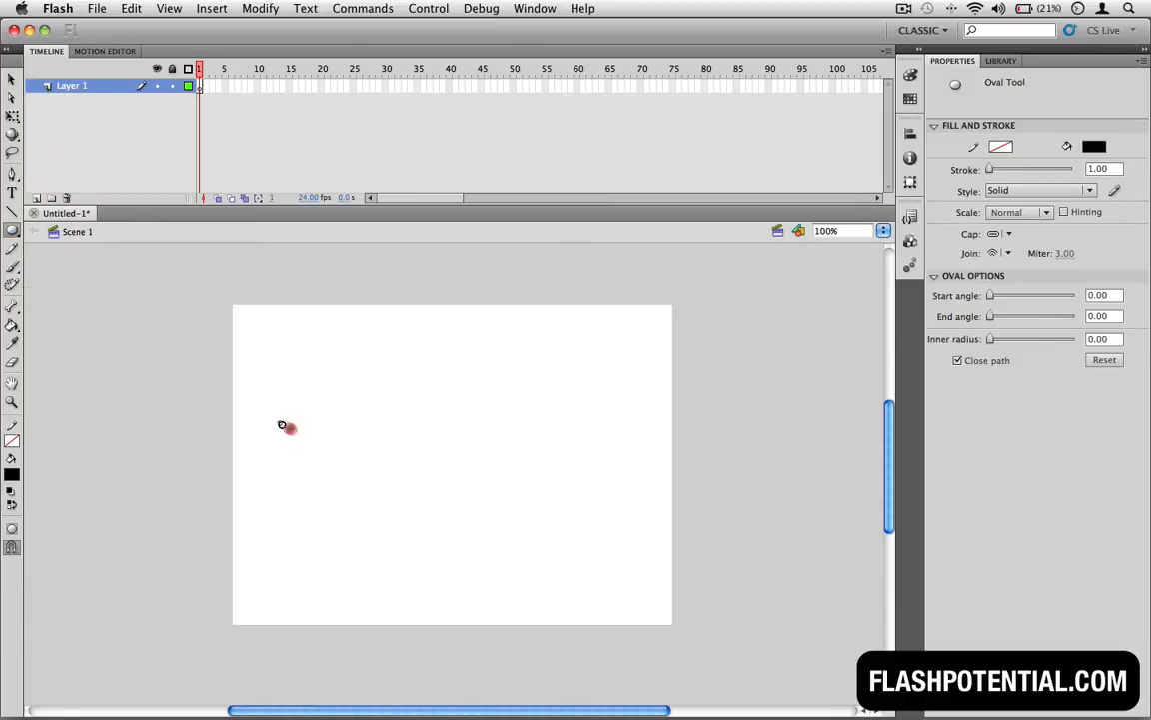
drag(282, 424, 343, 484)
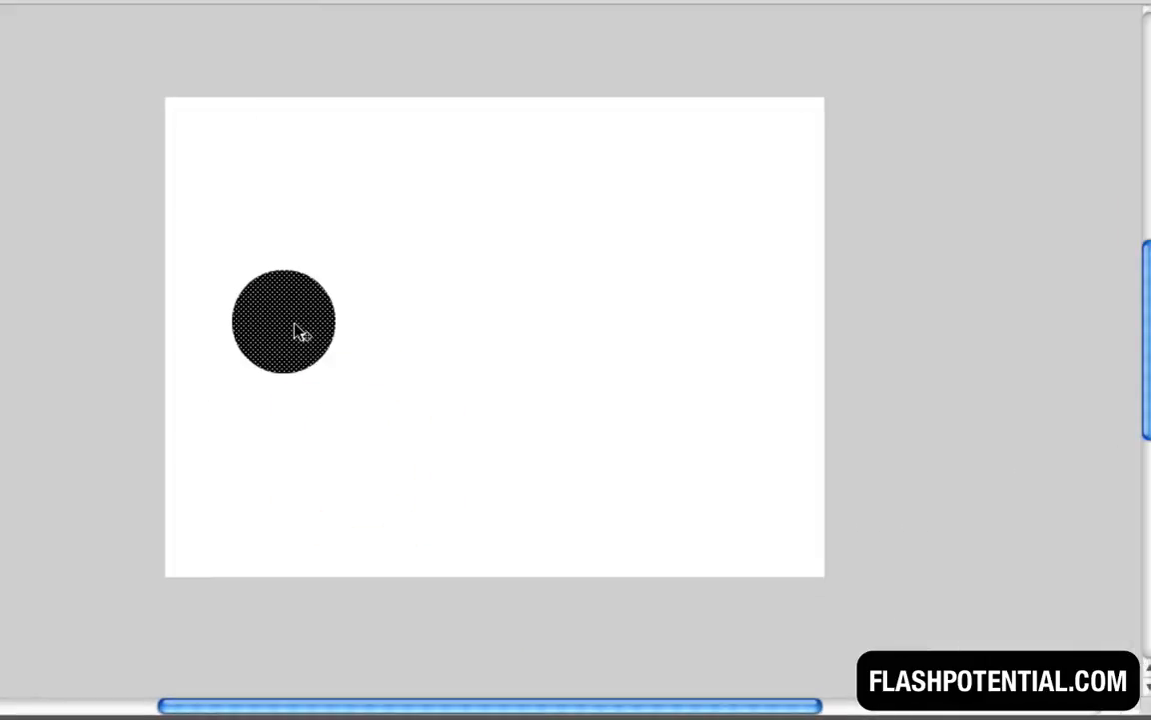
Step: Convert the circle to a Graphic symbol named 'Circle'
right_click(298, 330)
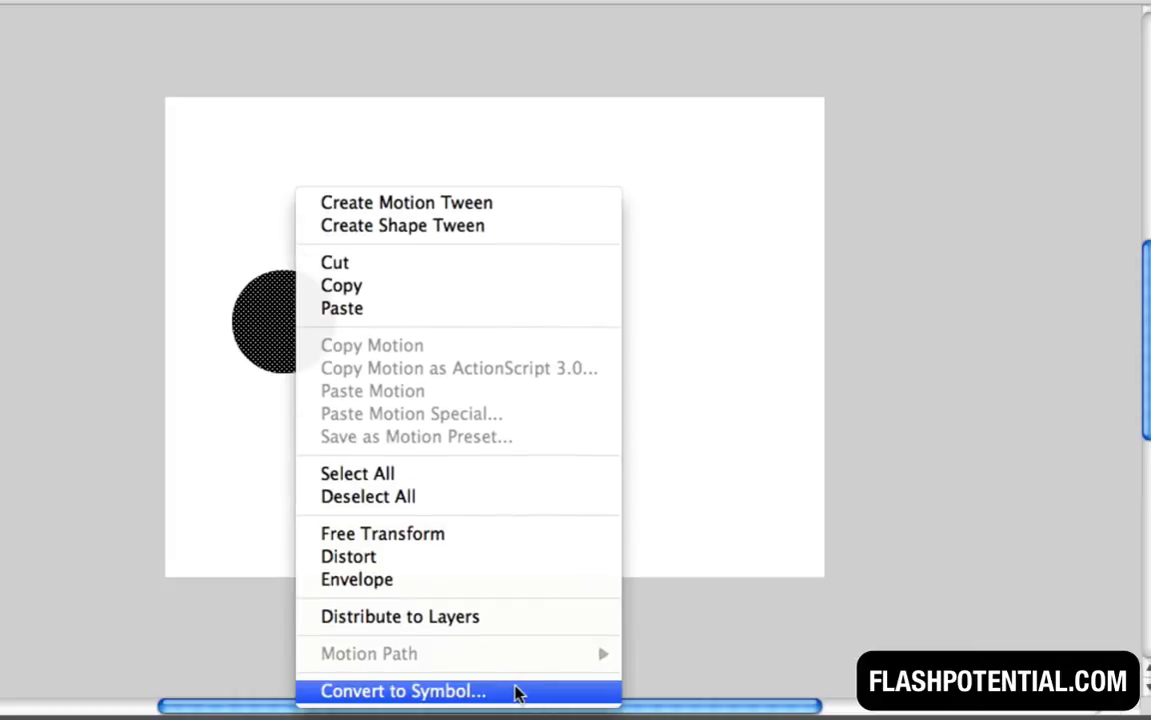
click(399, 690)
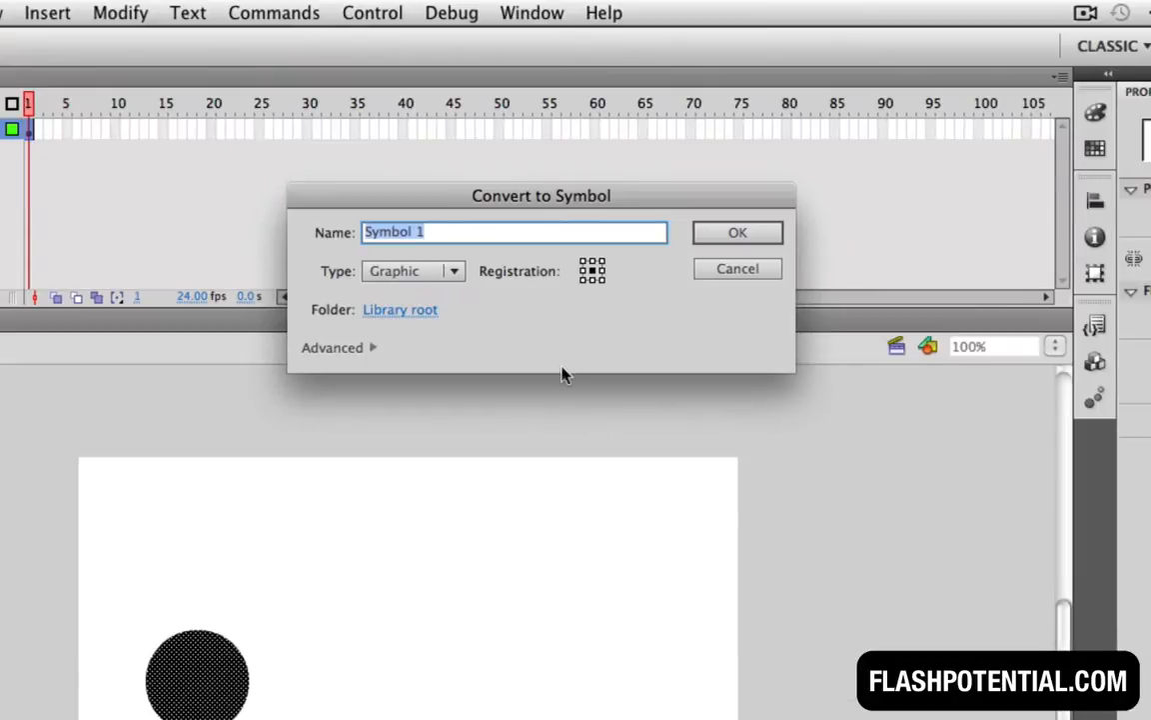
mouse_move(455, 280)
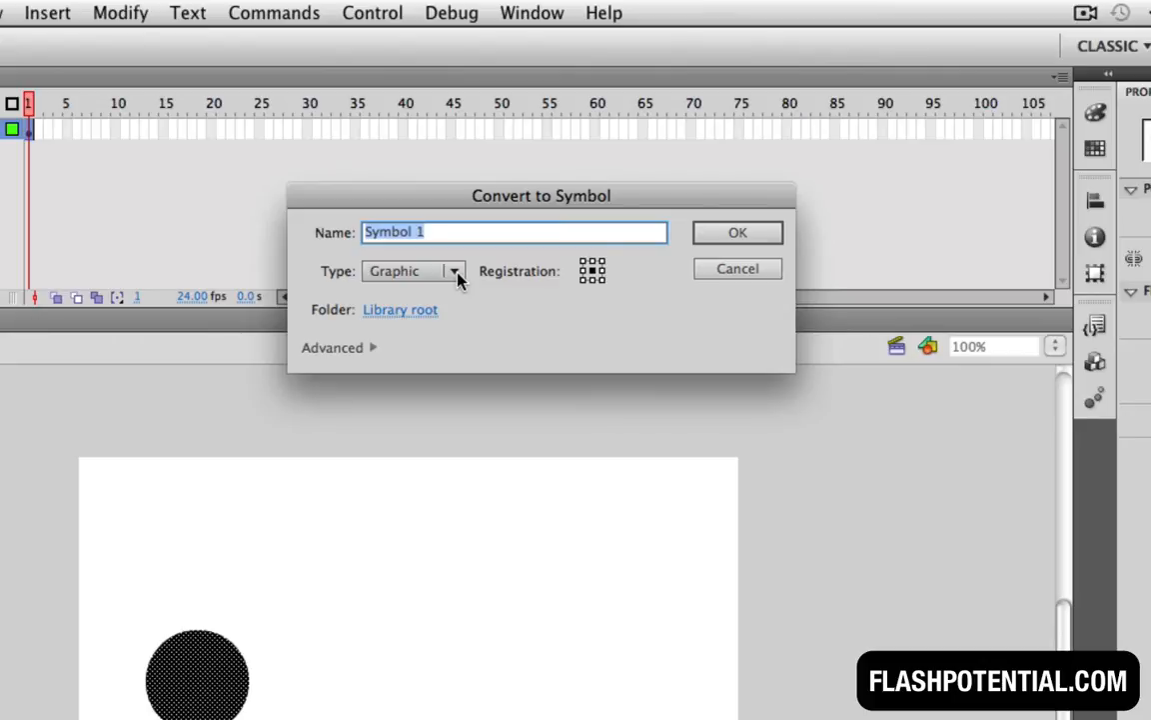
text(Circle)
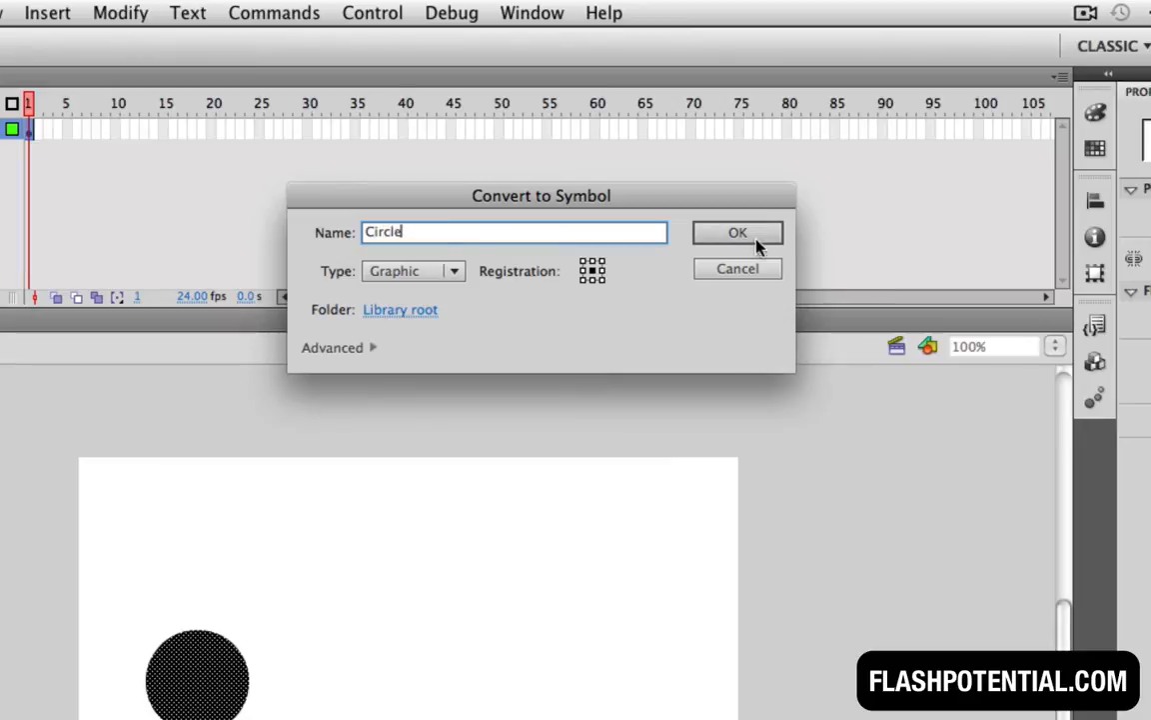
click(738, 232)
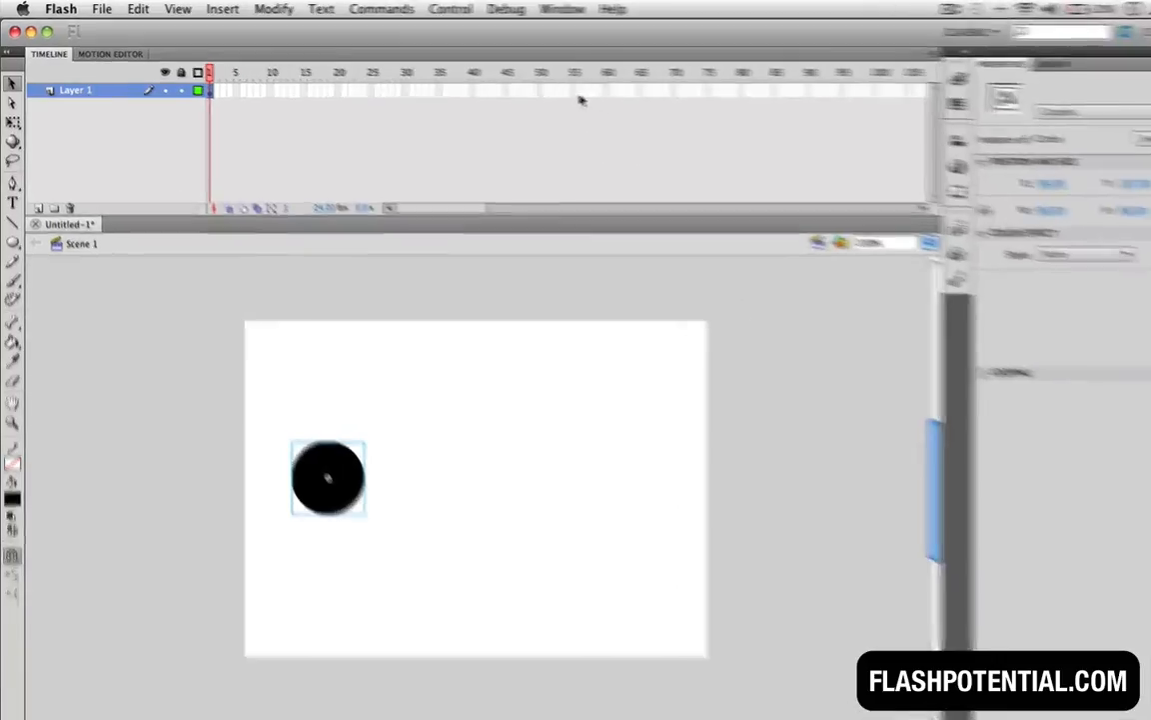
Step: Bring up the frame options at frame 50 of Layer 1 to insert a keyframe
right_click(764, 130)
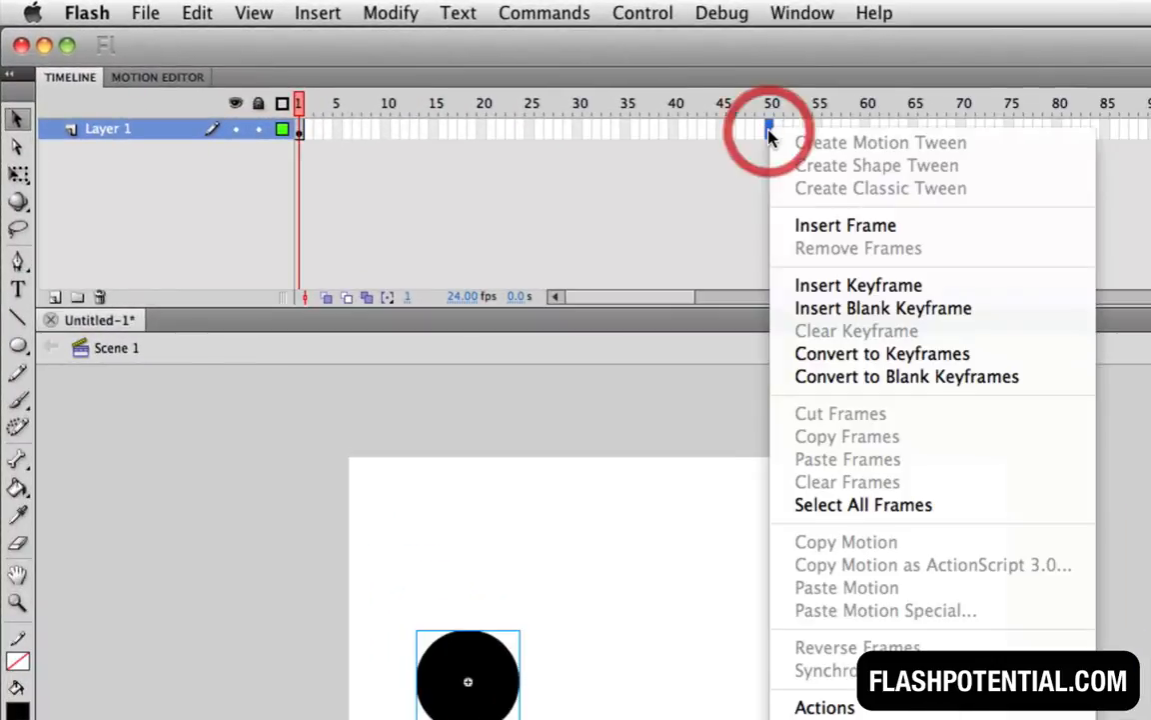
mouse_move(1004, 293)
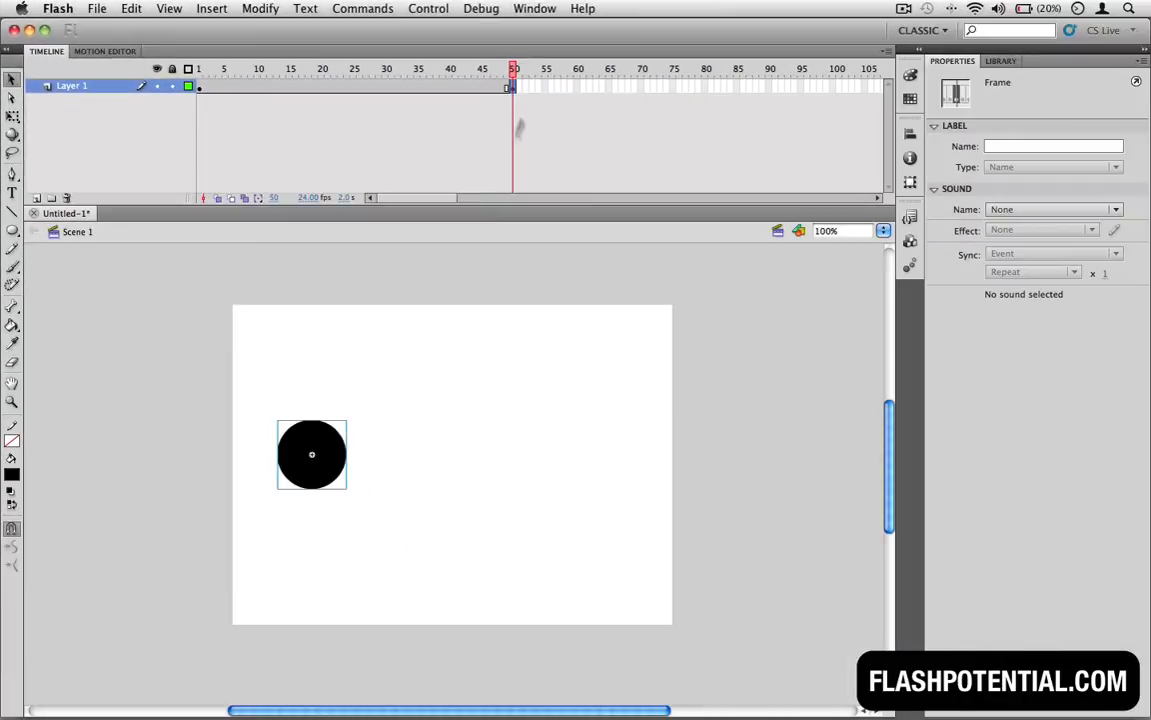
Step: Move the circle to the right side of the stage at frame 50, leaving it left at frame 1
drag(312, 454, 539, 454)
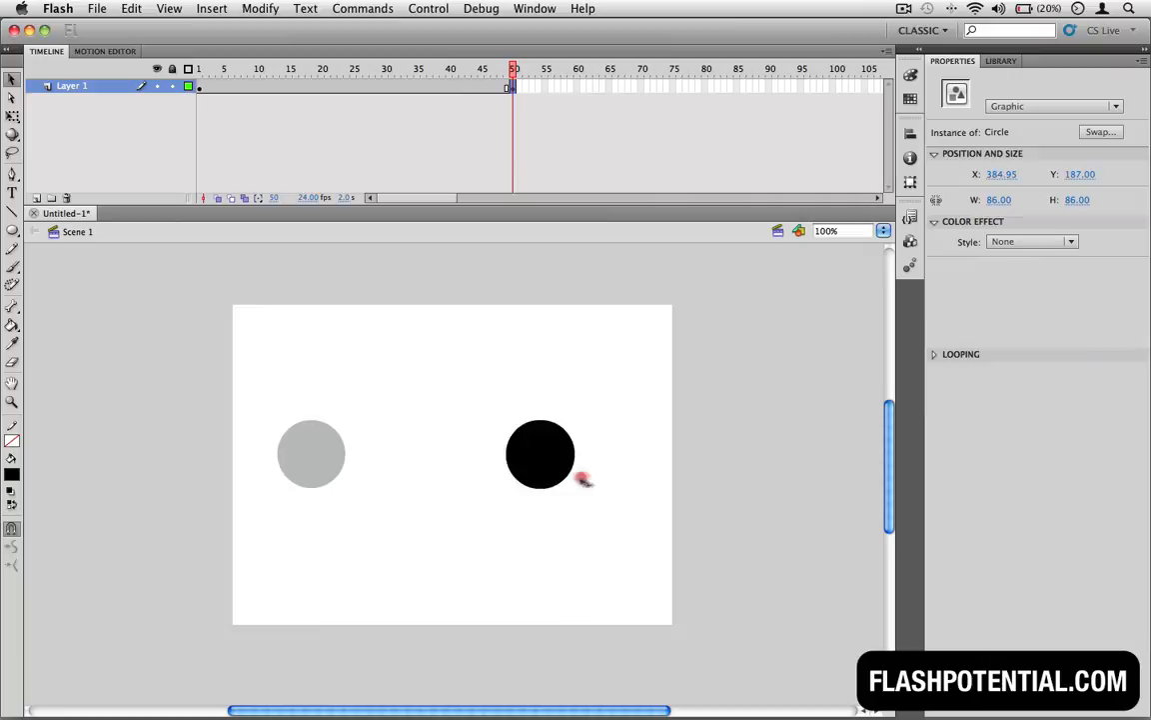
drag(539, 454, 606, 454)
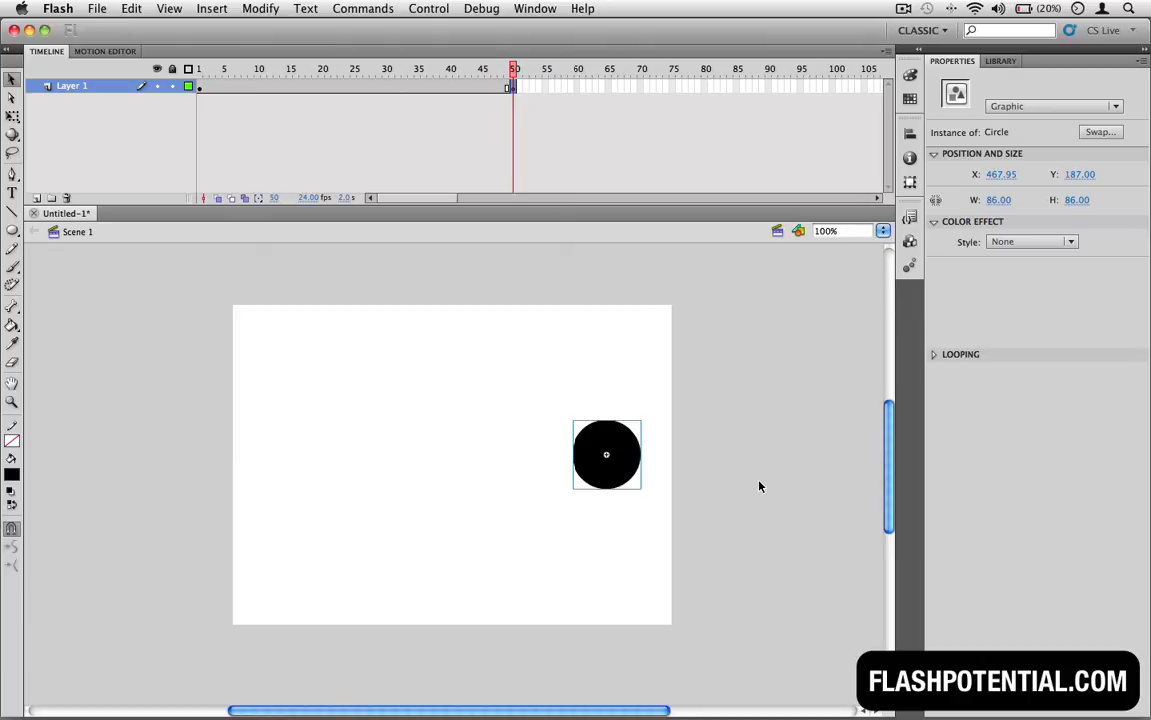
mouse_move(276, 115)
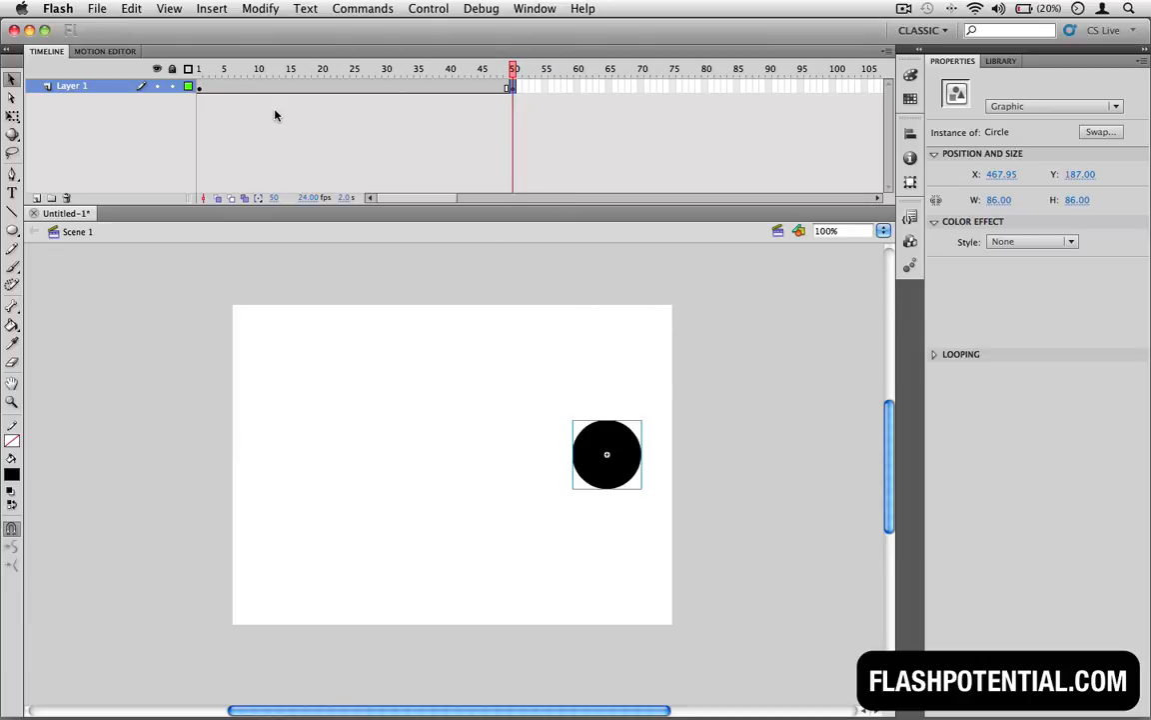
click(201, 70)
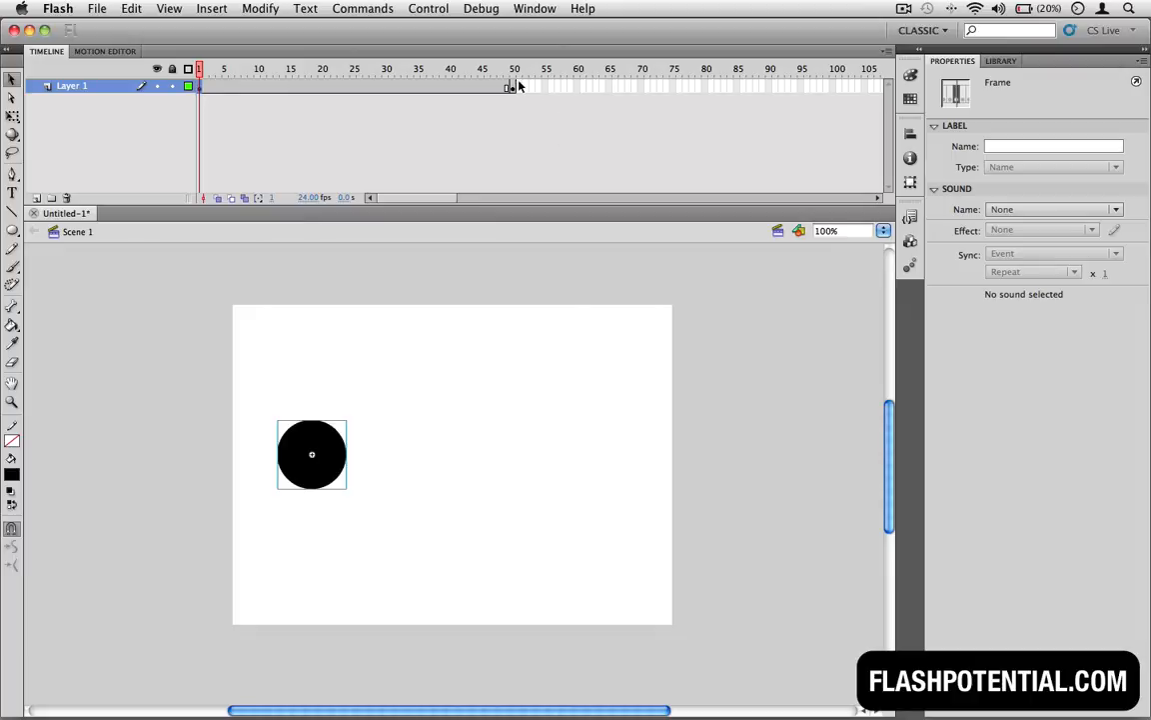
click(510, 68)
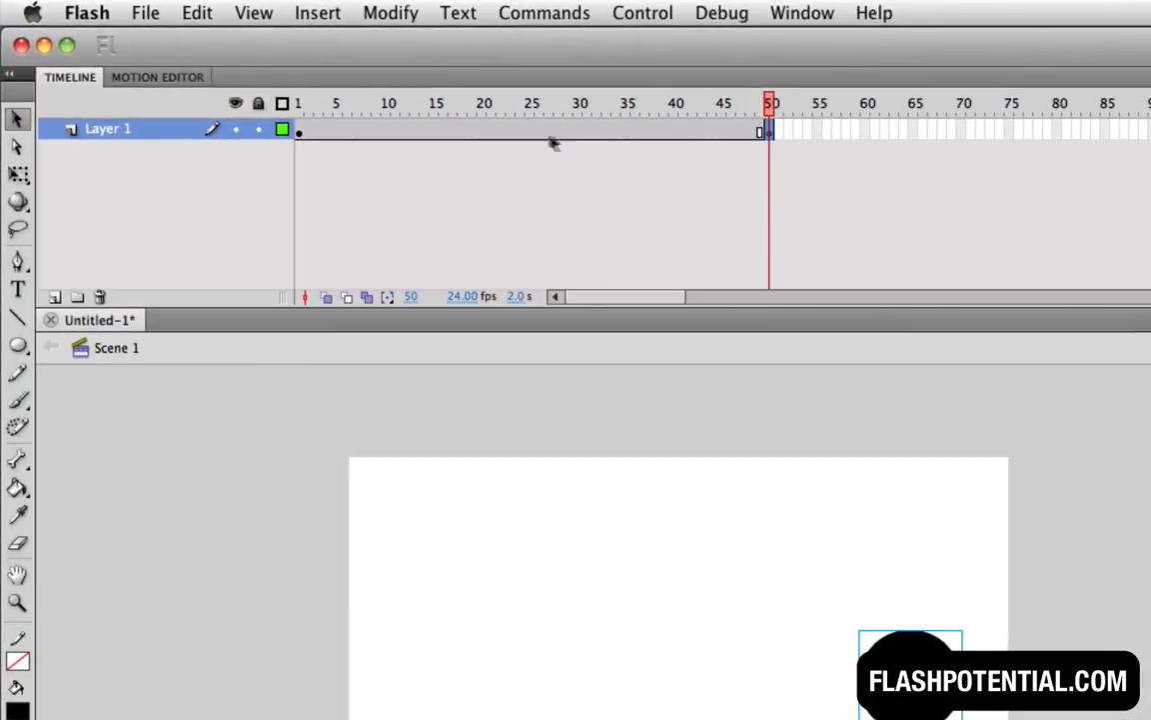
Step: Create a classic tween between the frame 1 and frame 50 keyframes
right_click(505, 133)
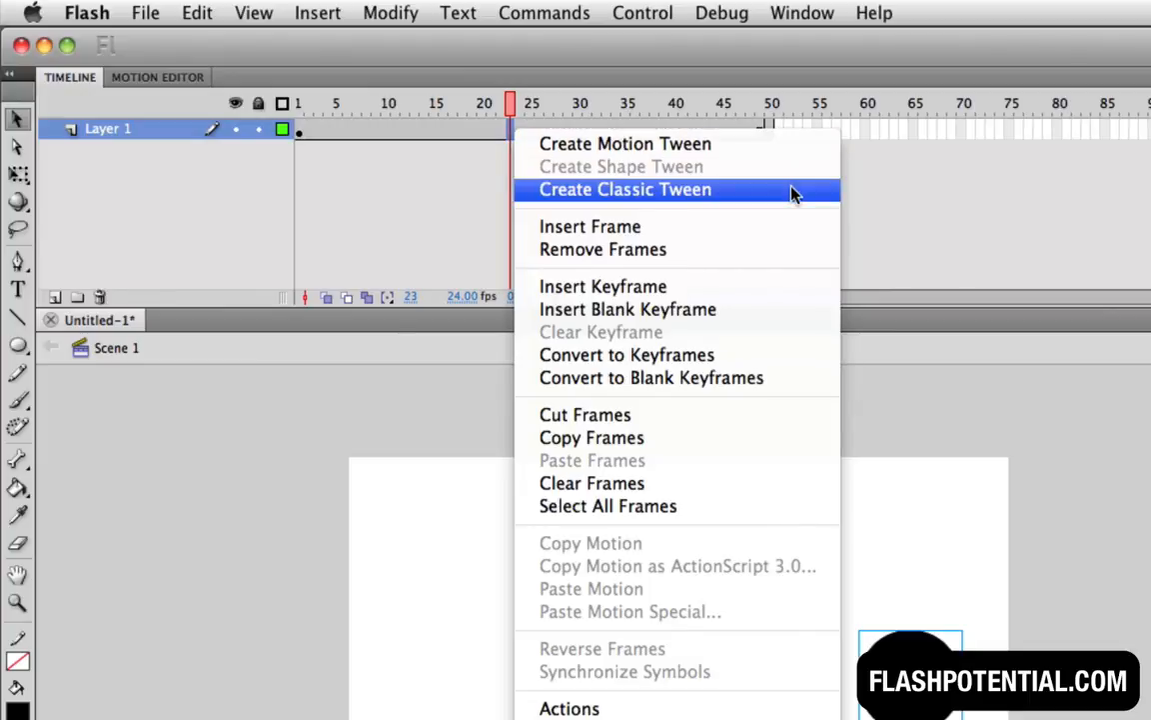
click(624, 189)
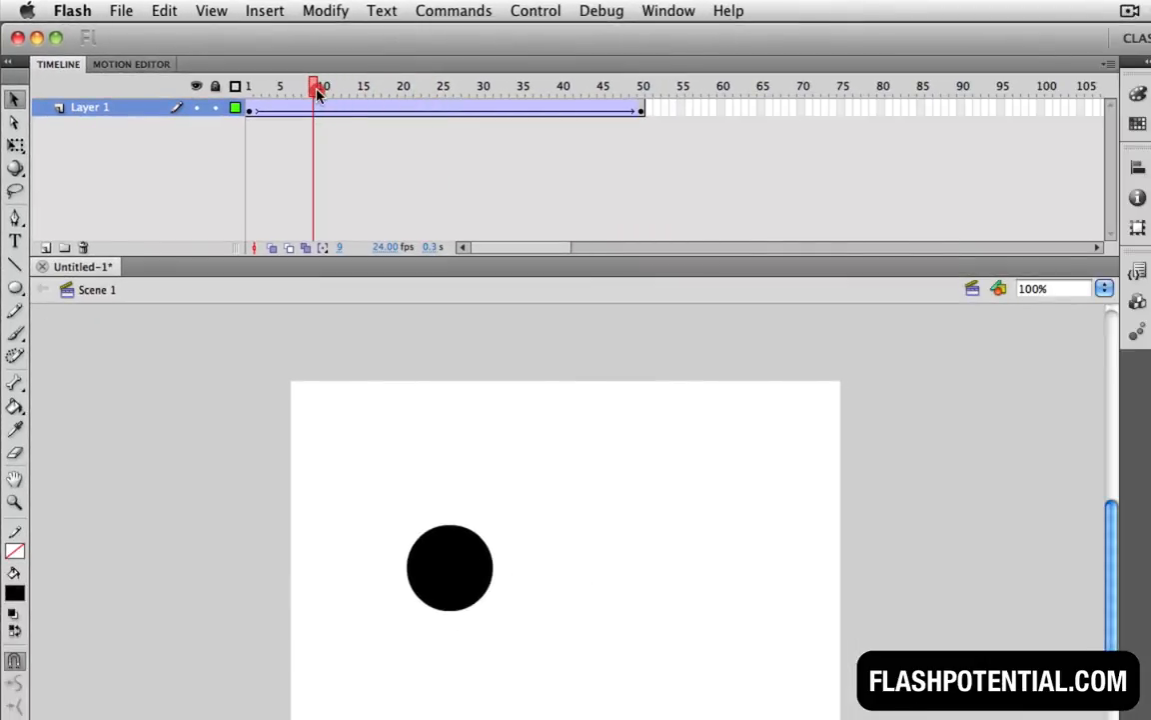
Step: Scrub the playhead to preview the slide, then reach the Control menu for Test Movie
drag(313, 84, 404, 85)
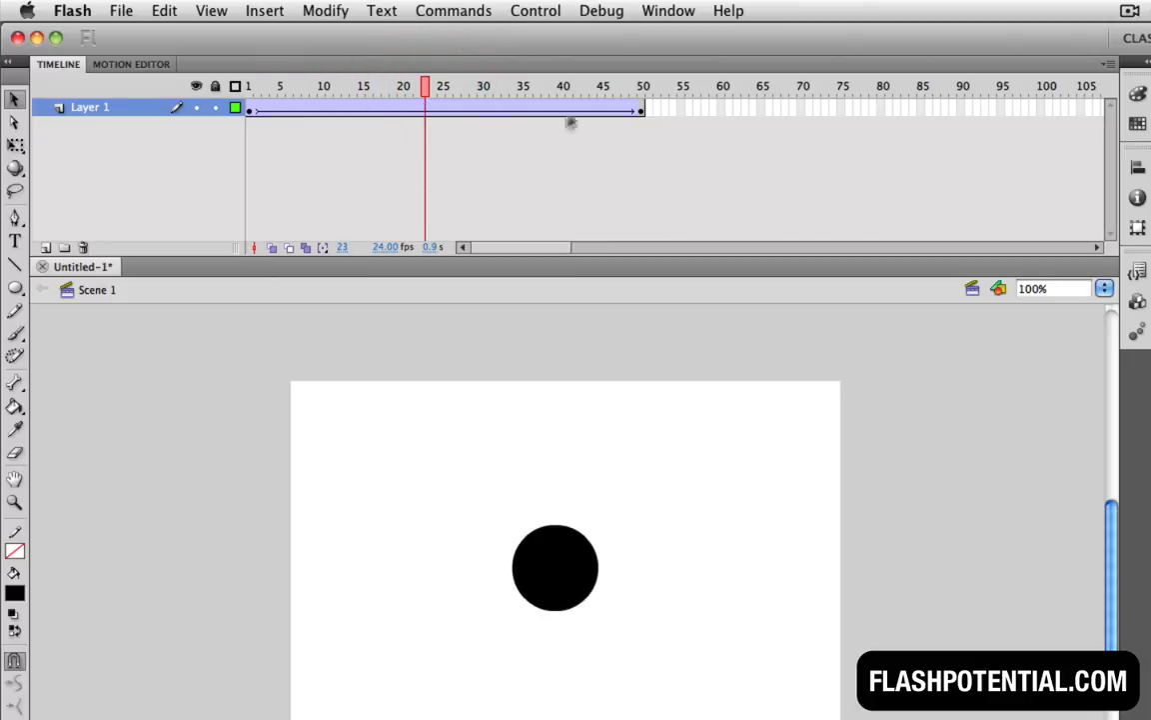
click(534, 11)
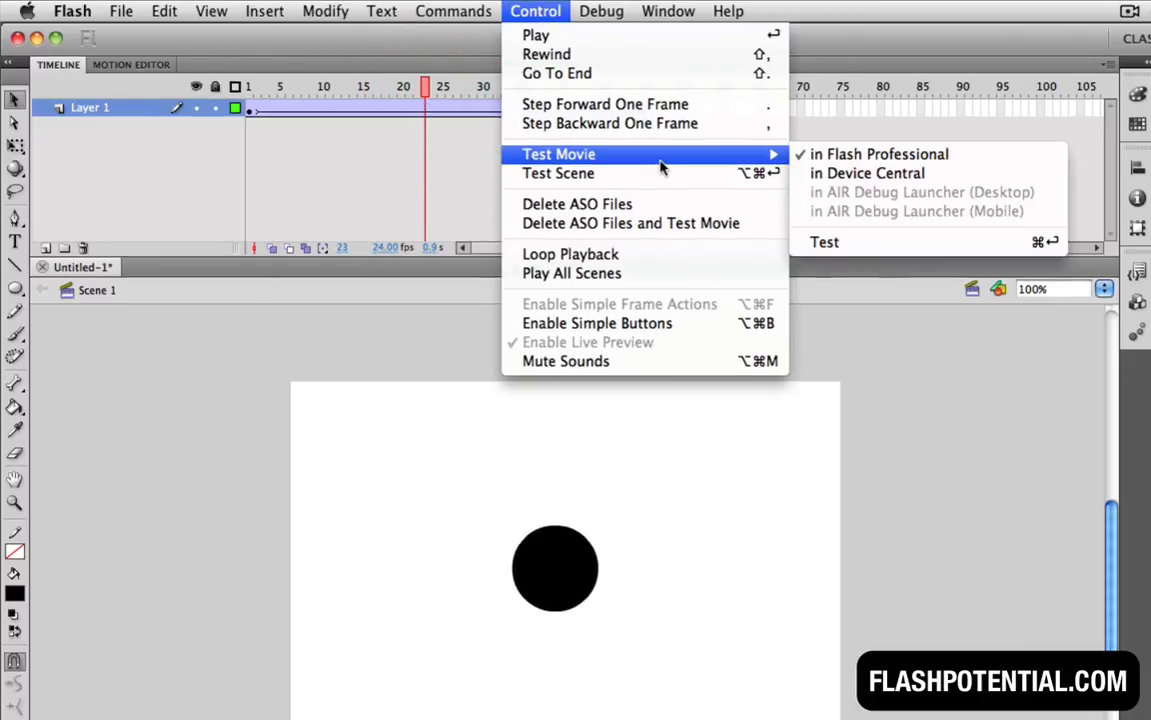